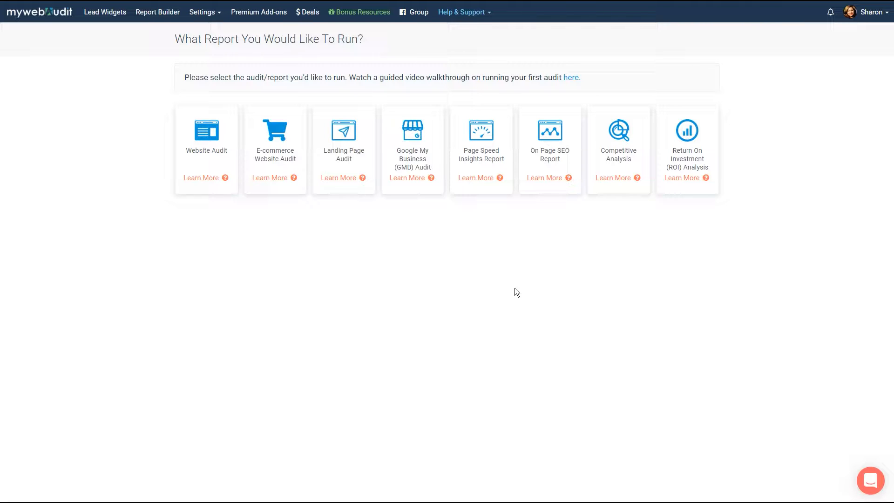
# Open the 209 NYC Dental GMB audit report and jump to its intro, foreword and listing preview.
pyautogui.click(412, 140)
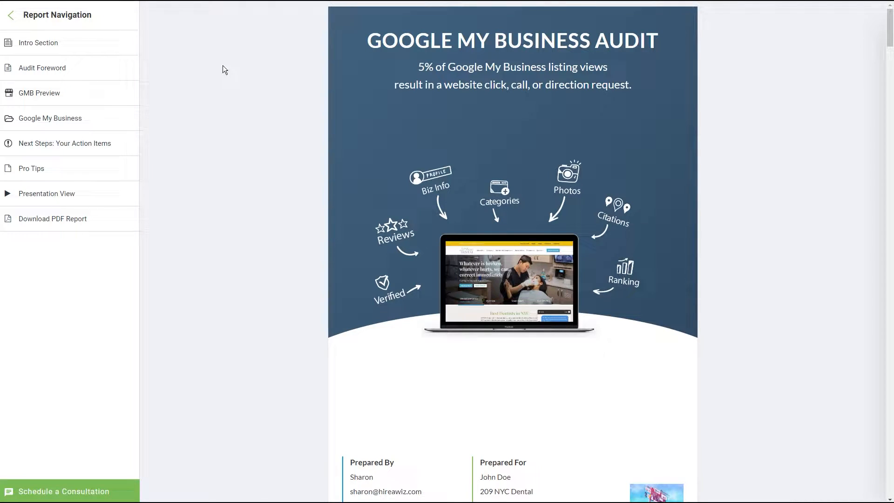
pyautogui.click(38, 43)
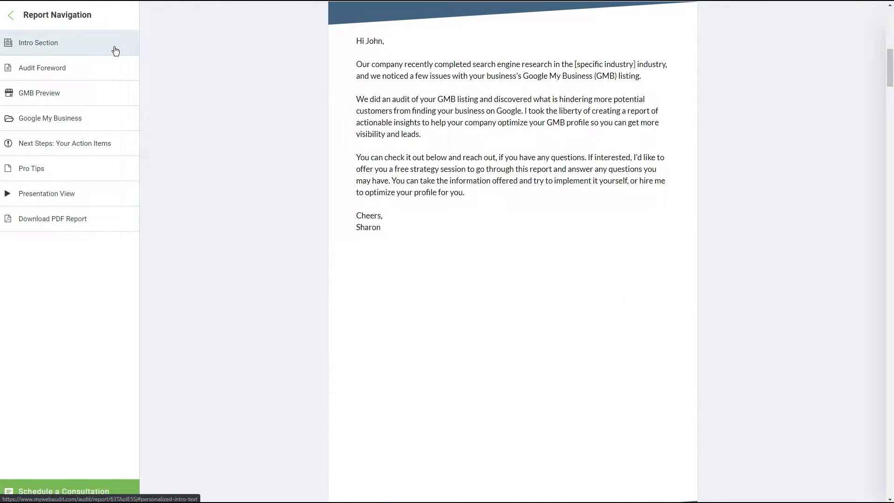
pyautogui.click(41, 67)
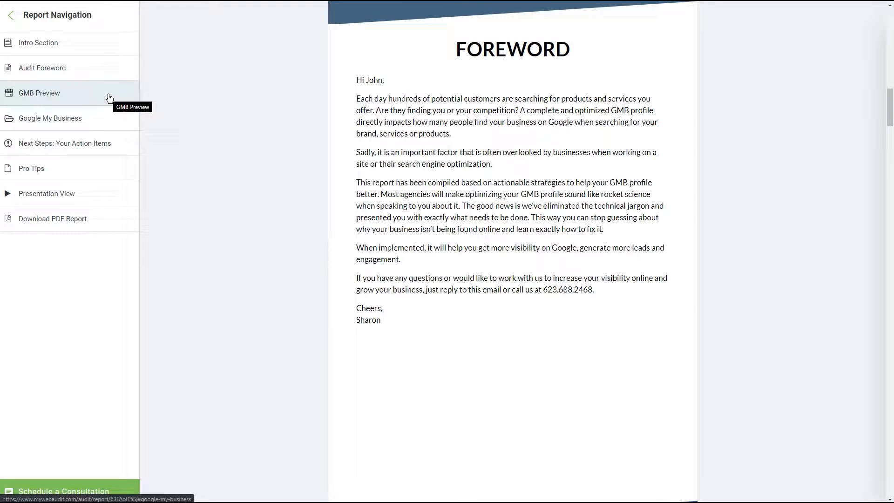
pyautogui.click(38, 93)
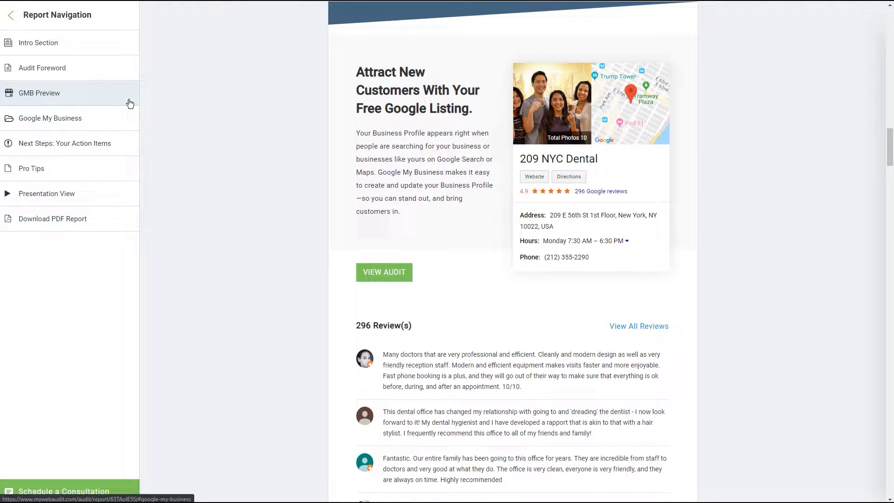
# Scroll through the listing checks to Next Steps, then switch to presentation view.
pyautogui.scroll(-3)
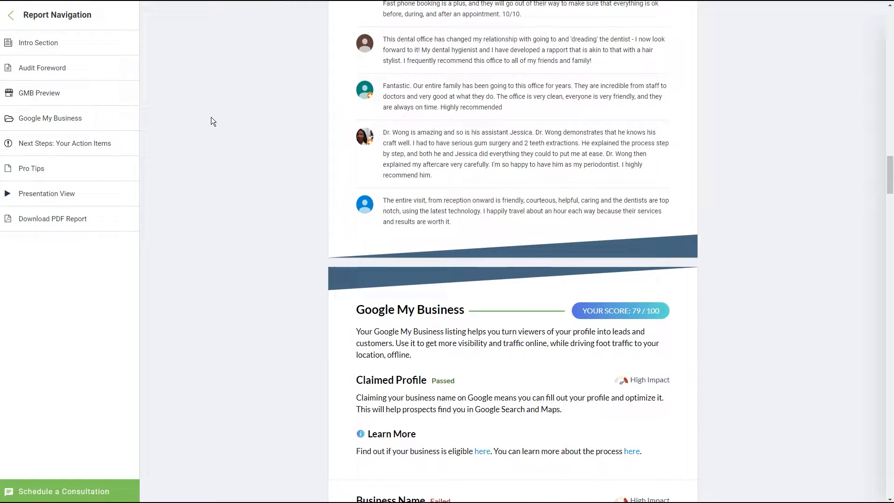
pyautogui.scroll(-3)
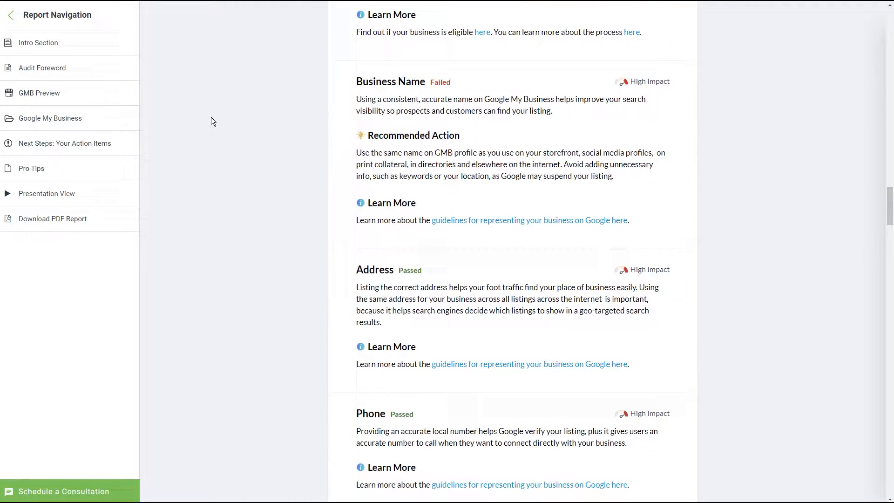
pyautogui.scroll(-3)
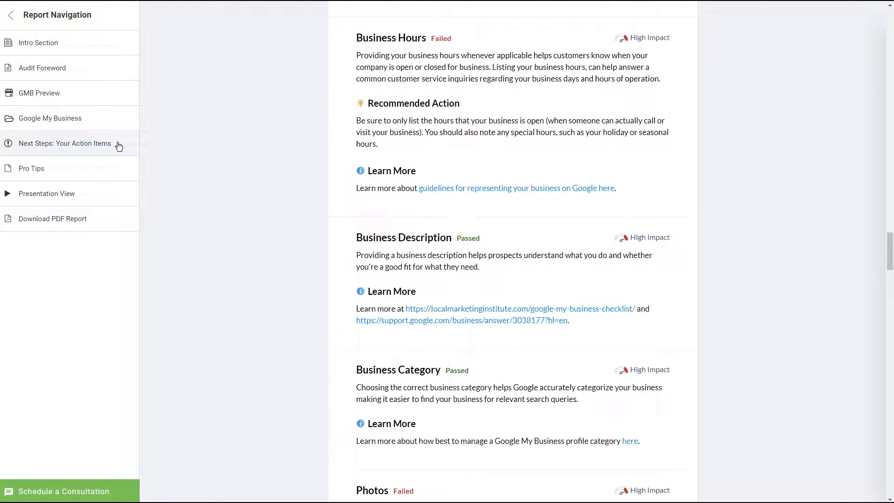
pyautogui.click(66, 143)
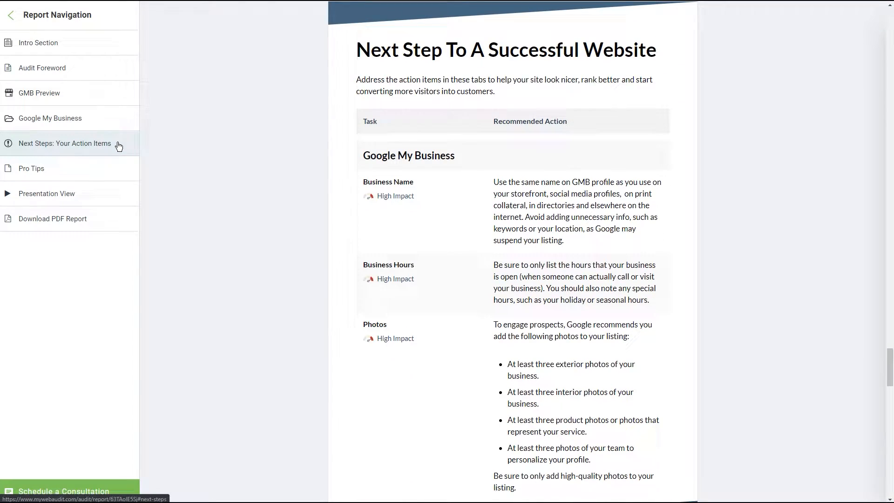
pyautogui.moveTo(114, 168)
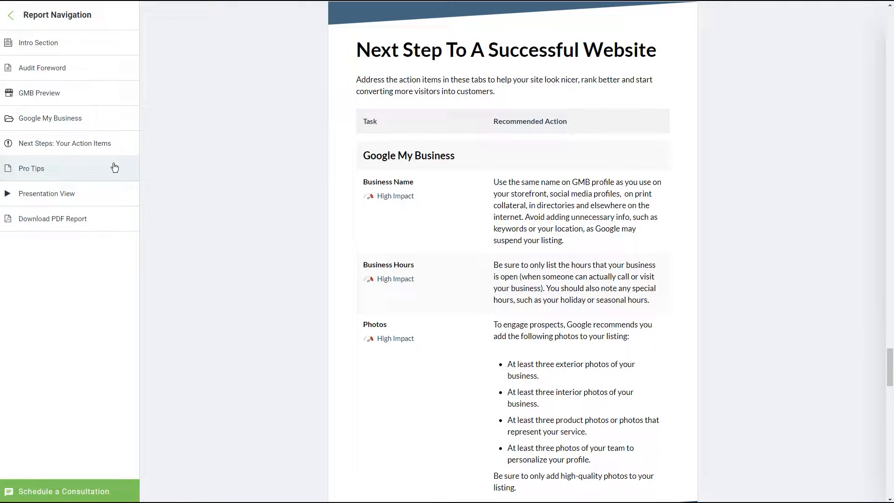
pyautogui.click(31, 168)
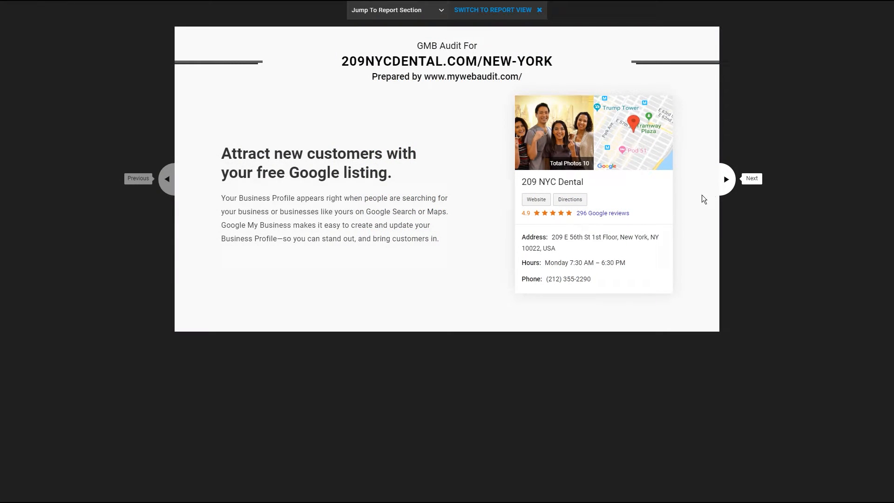
pyautogui.moveTo(725, 178)
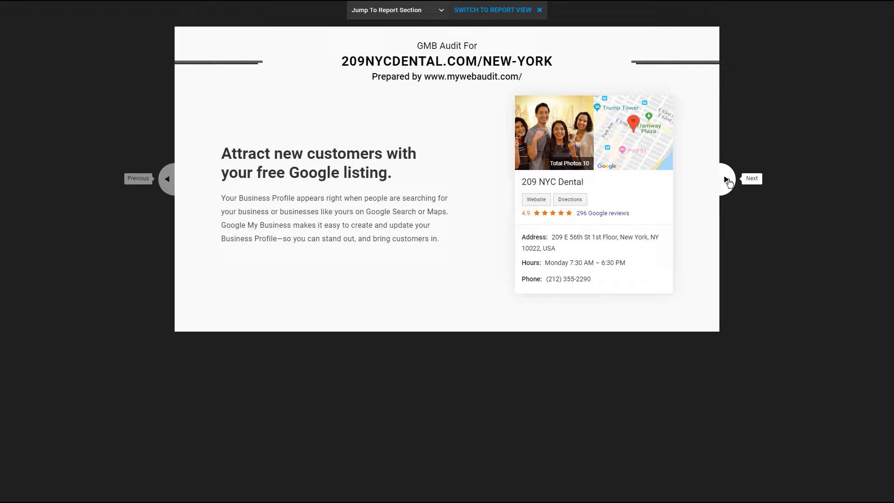
# Advance through the intro, listing checks, photos, reviews, posts and priority table slides.
pyautogui.click(724, 178)
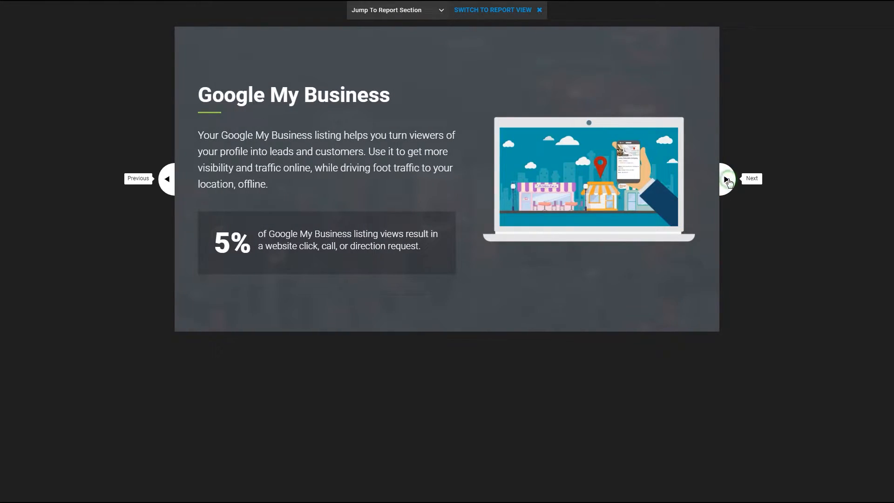
pyautogui.click(724, 178)
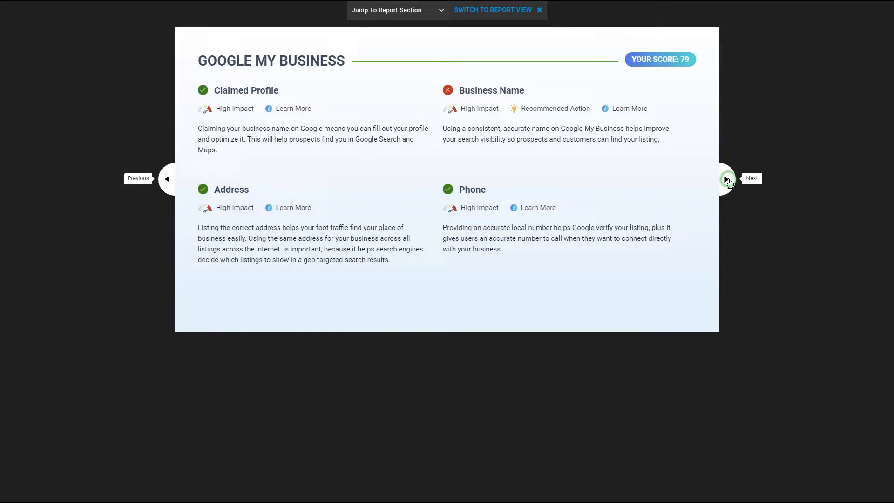
pyautogui.click(726, 178)
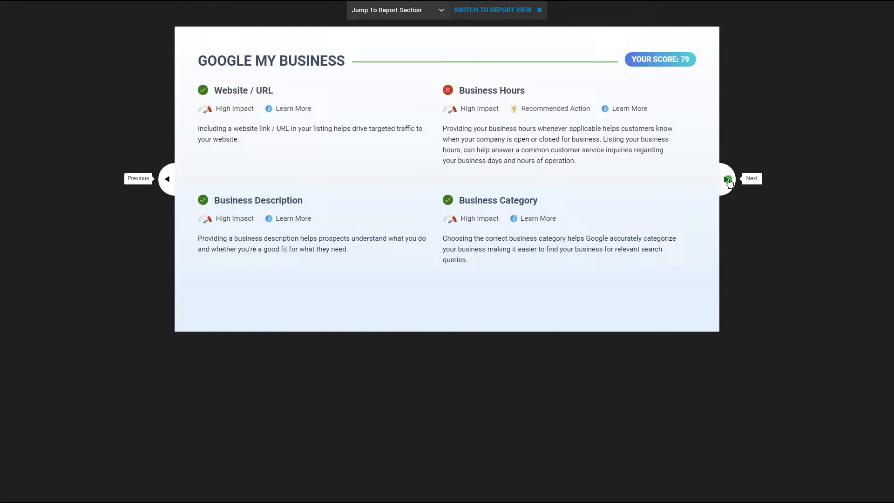
pyautogui.click(728, 178)
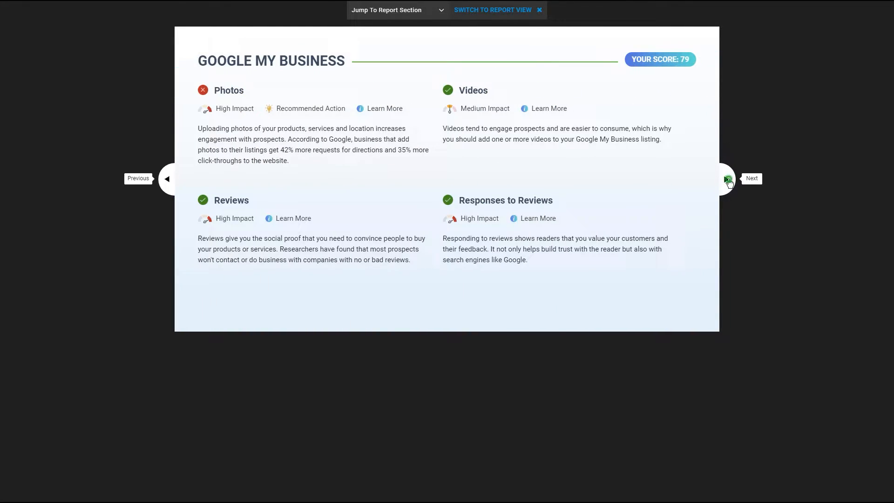
pyautogui.click(728, 179)
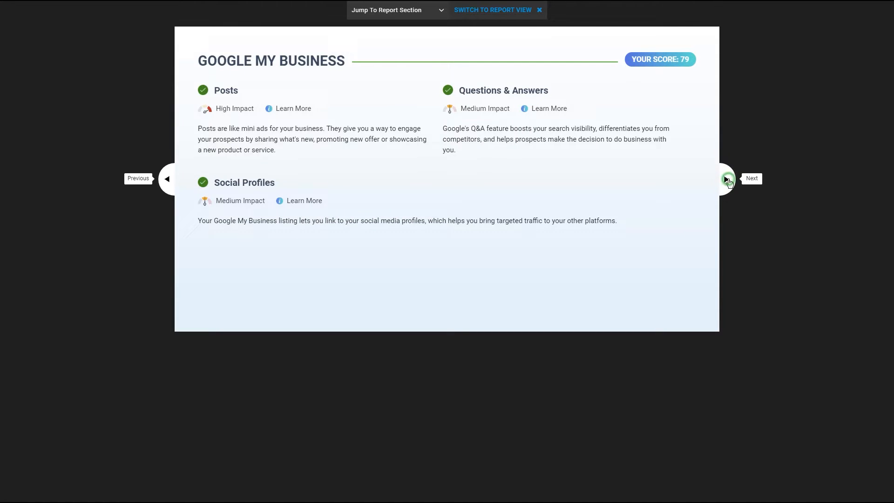
pyautogui.click(726, 178)
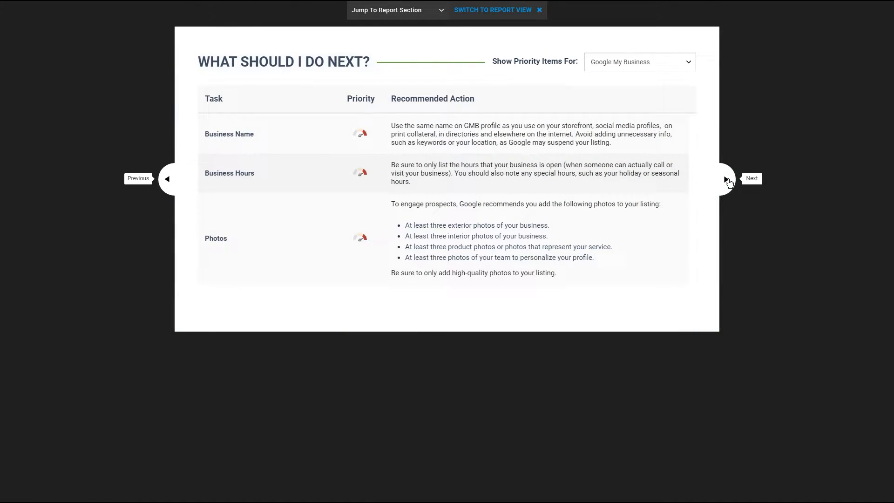
pyautogui.click(725, 178)
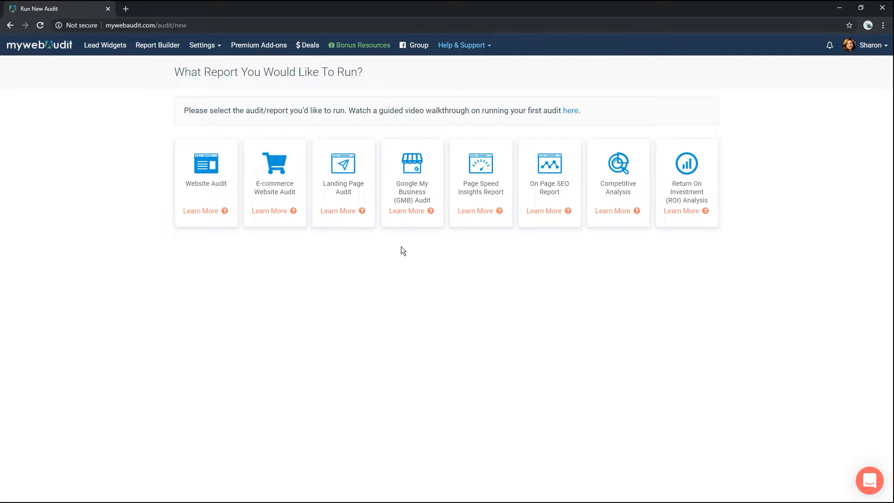
pyautogui.moveTo(202, 46)
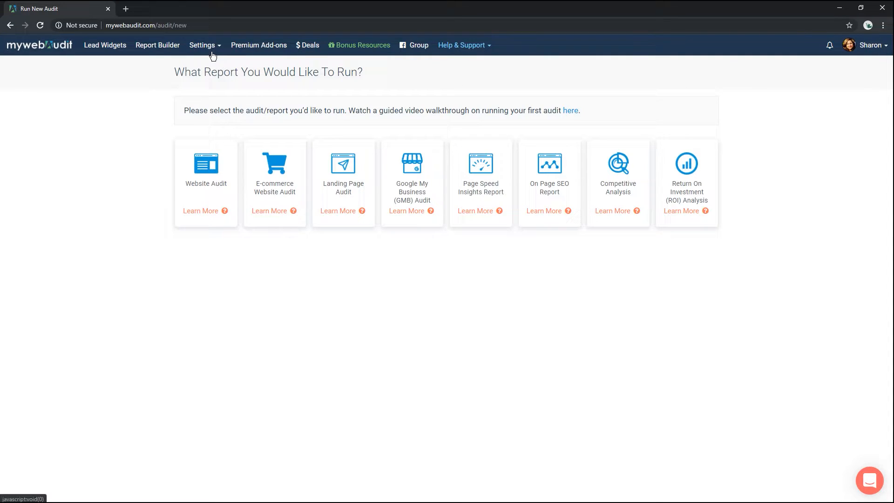
# Open the My Web Audit extension's Chrome Web Store page from Settings and install it.
pyautogui.click(203, 46)
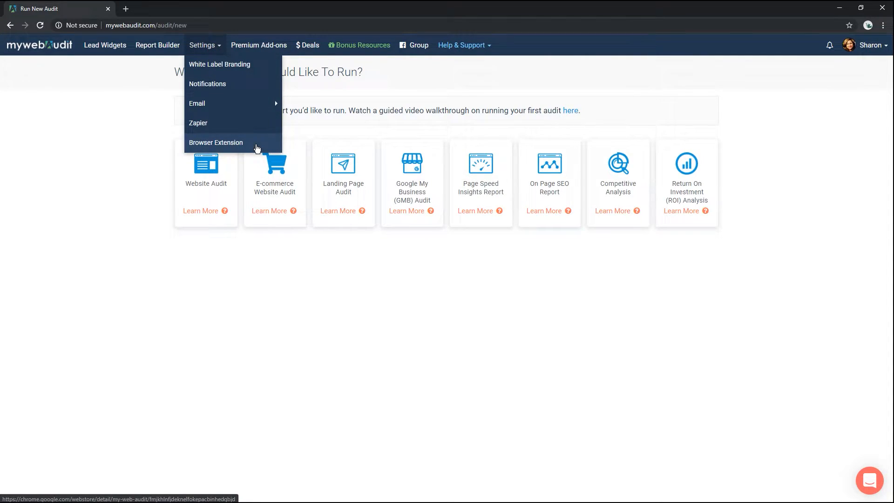
pyautogui.click(216, 142)
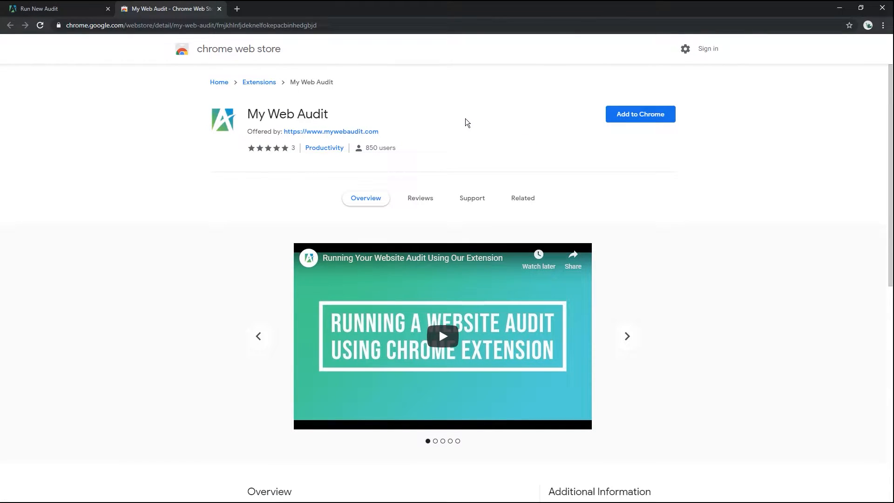
pyautogui.click(639, 114)
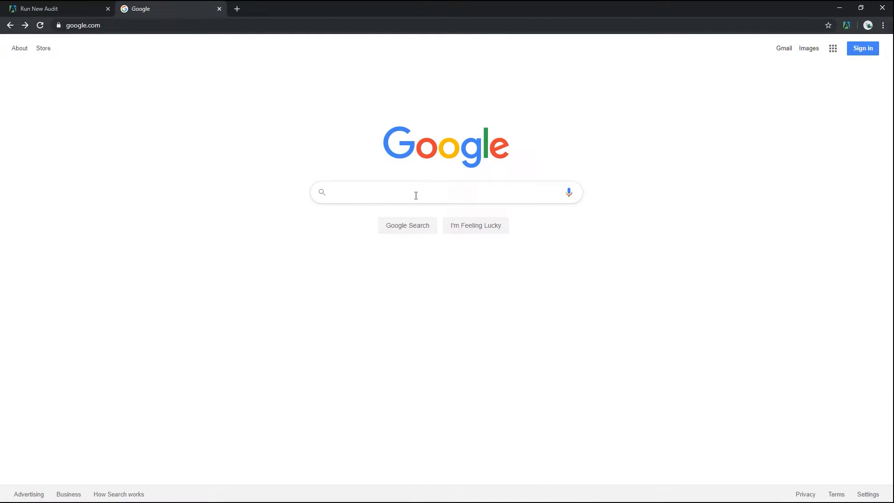
# Search Google for '209 NYC Dental' and open the MyWebAudit extension panel.
pyautogui.click(416, 192)
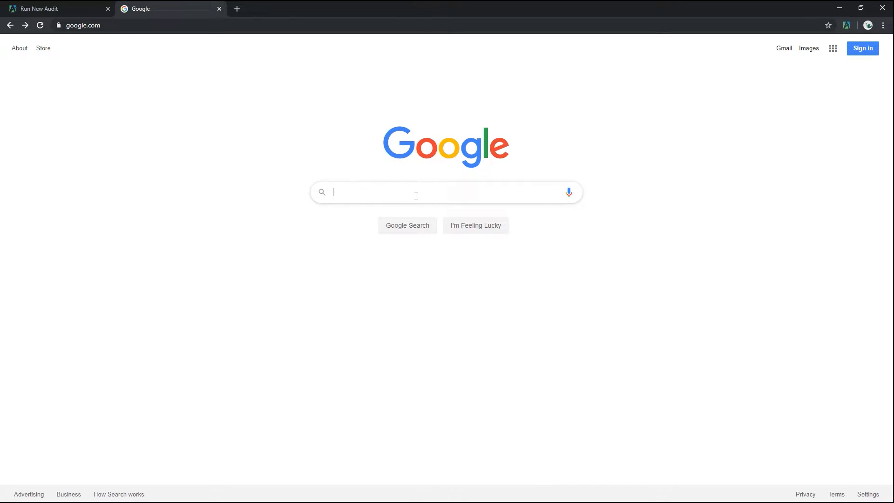
pyautogui.write('209 NYC Dental')
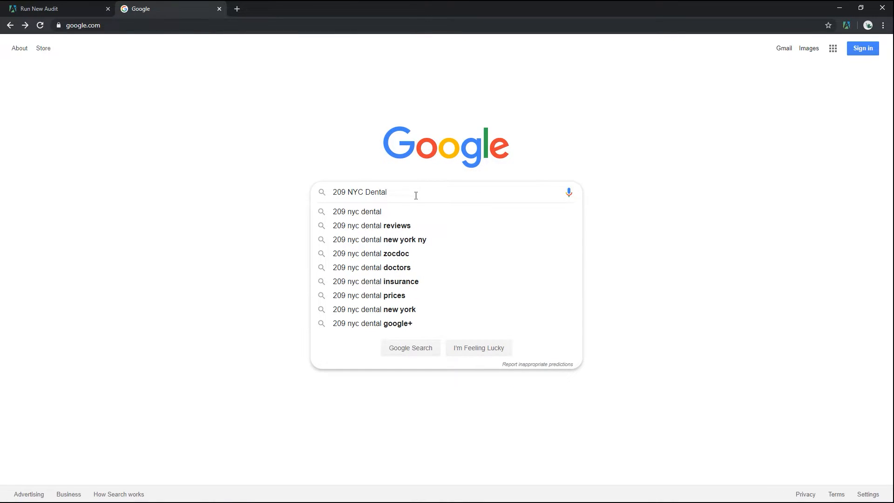
pyautogui.press('enter')
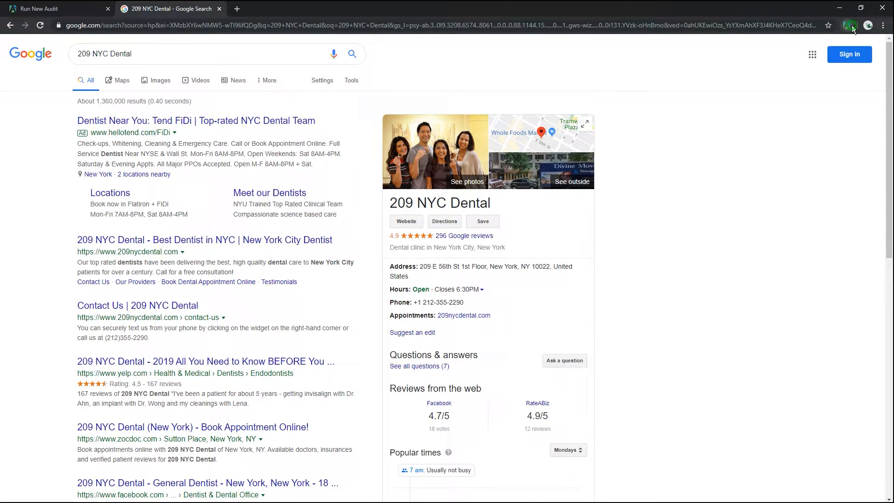
pyautogui.click(850, 25)
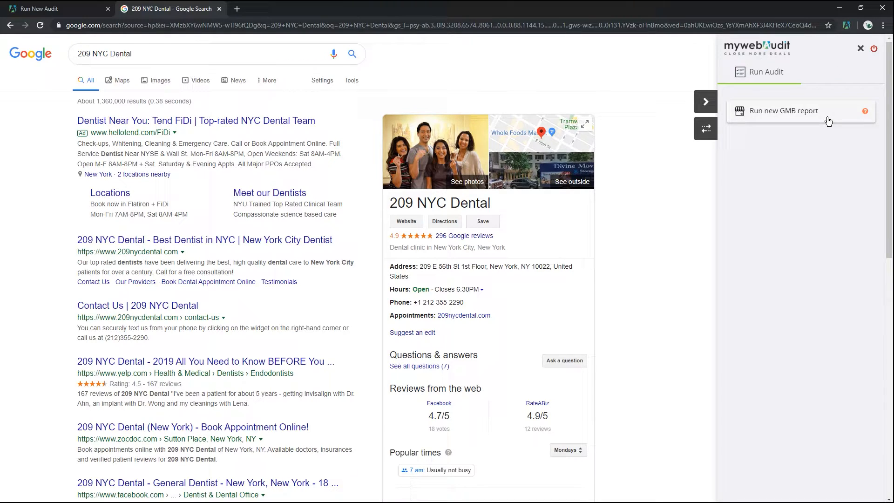
# Start a GMB report, select 209 NYC Dental from autocomplete, and enter a primary contact 'Joh'.
pyautogui.click(783, 110)
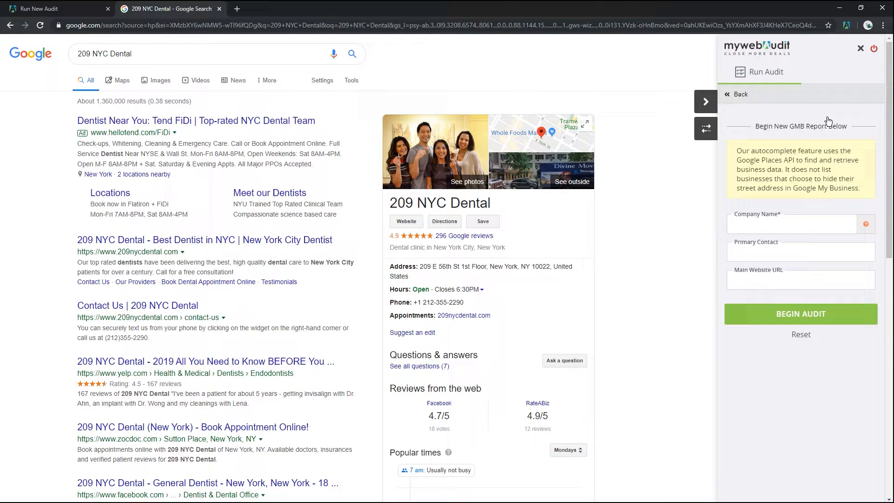
pyautogui.click(792, 223)
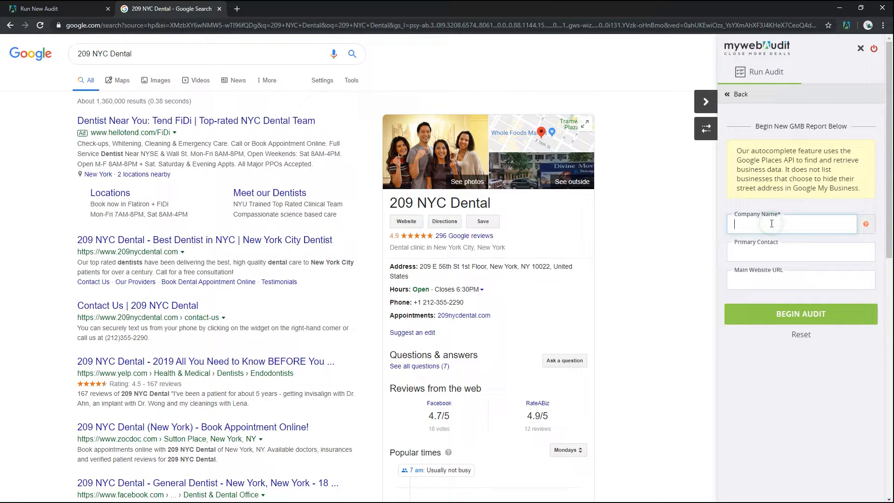
pyautogui.write('209 NYC')
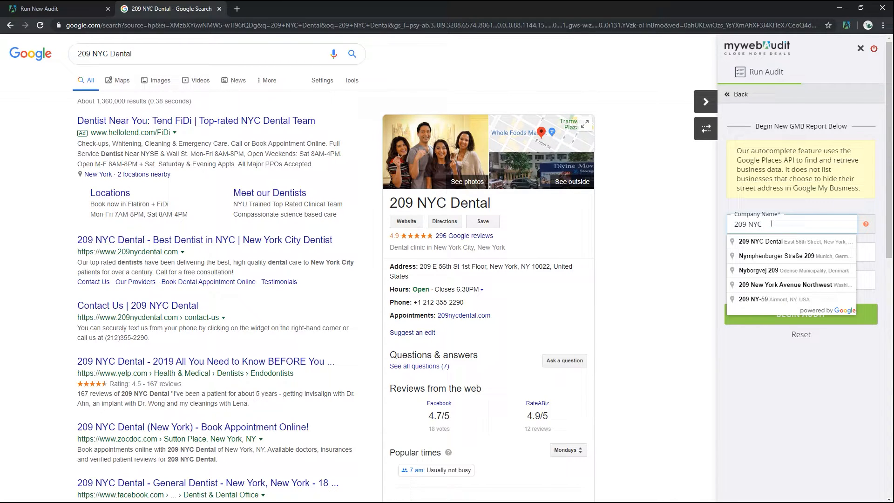
pyautogui.write('Dental')
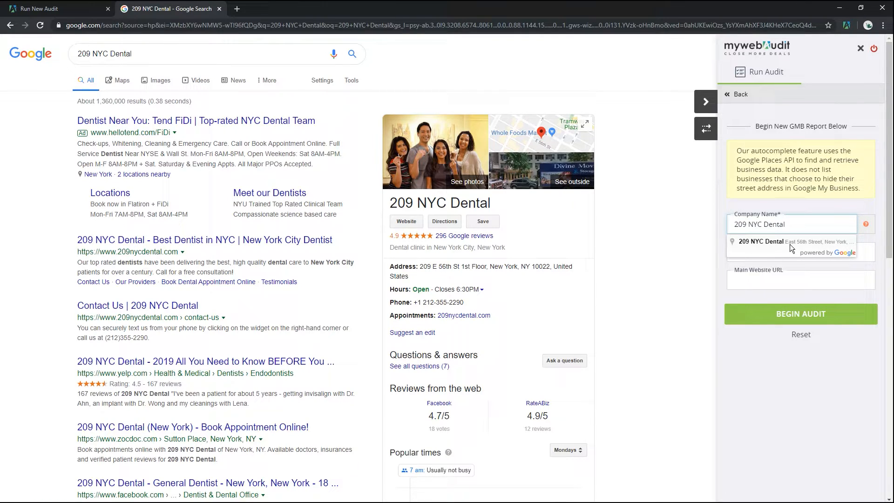
pyautogui.click(791, 241)
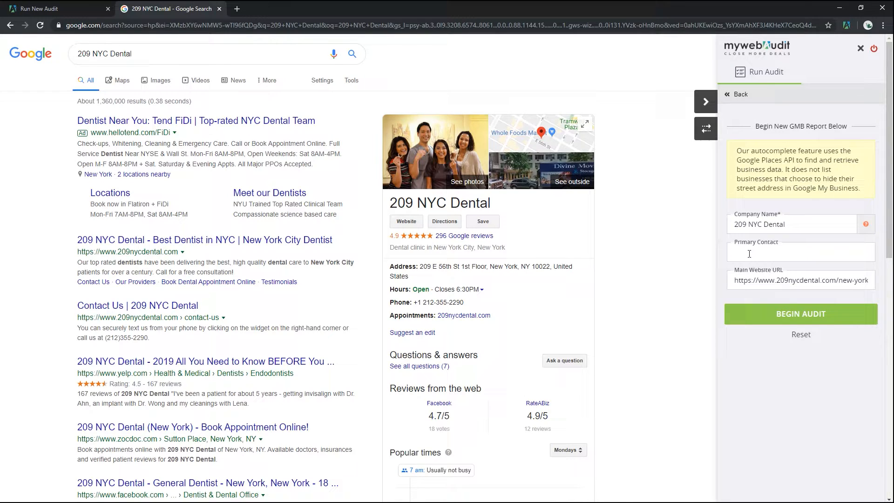
pyautogui.write('John Doe')
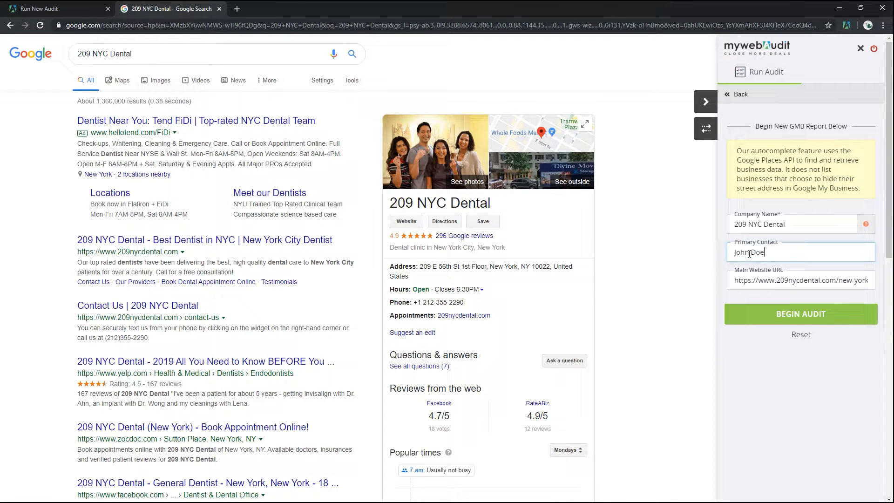
pyautogui.moveTo(800, 313)
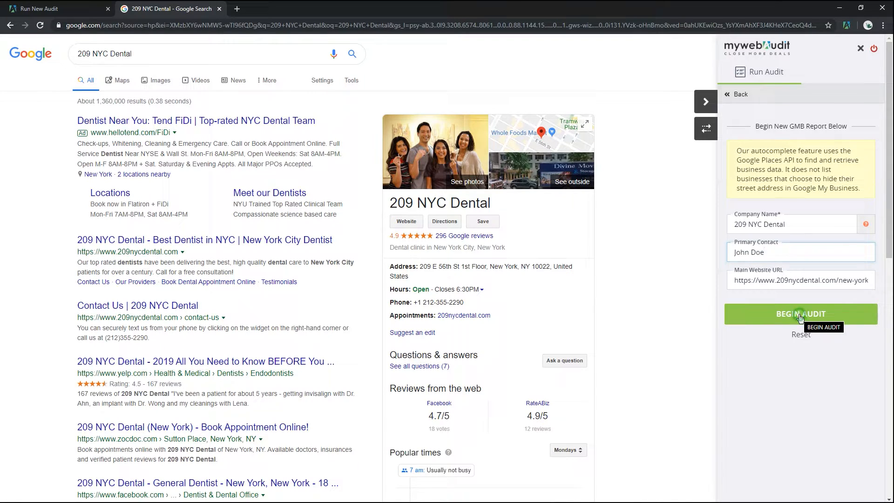
# Begin the audit, mark Claimed Profile and Questions & Answers as passed, and run it.
pyautogui.click(799, 313)
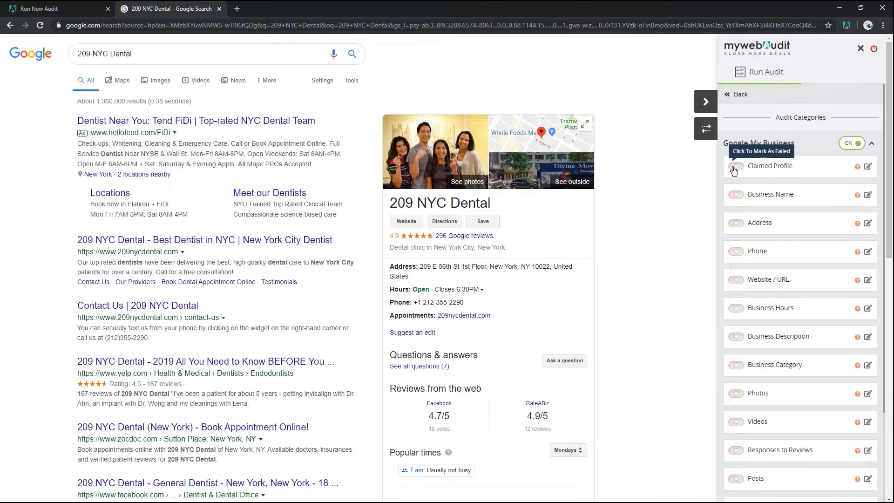
pyautogui.click(735, 165)
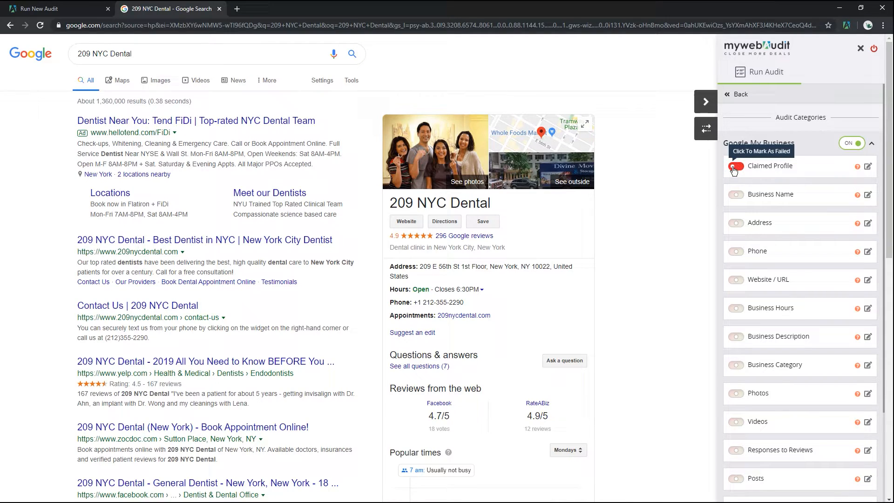
pyautogui.click(735, 166)
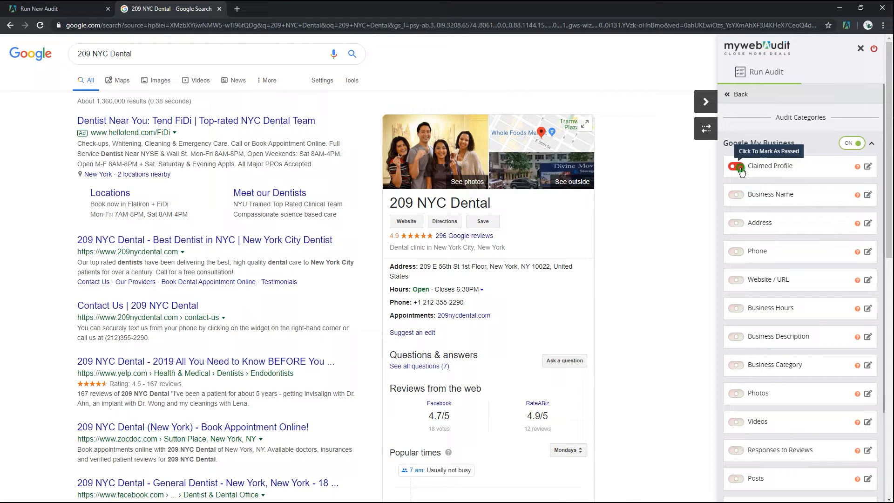
pyautogui.click(735, 166)
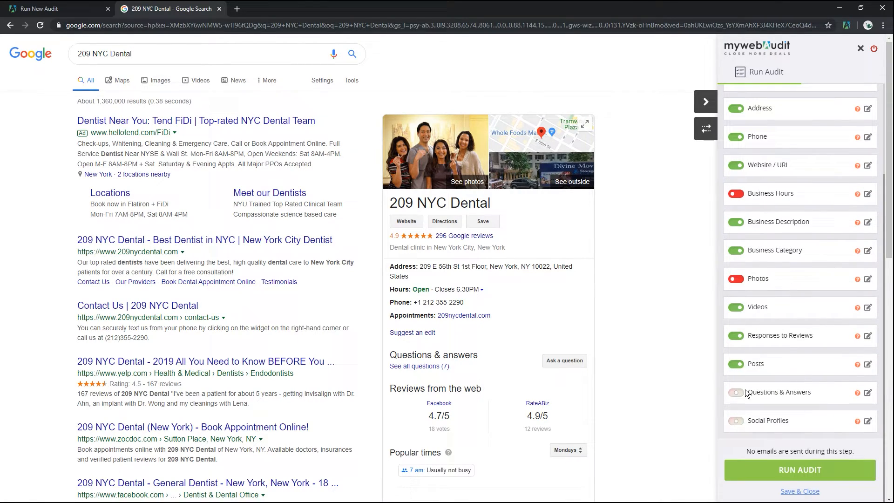
pyautogui.click(736, 392)
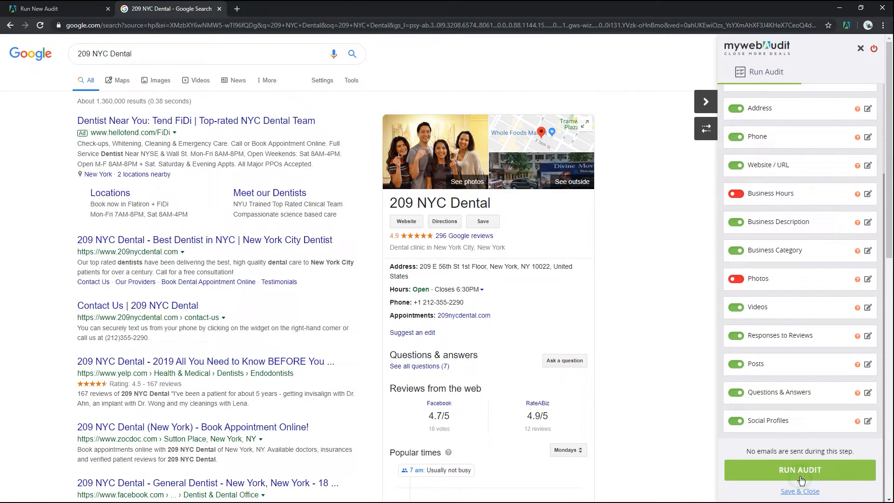
pyautogui.click(799, 470)
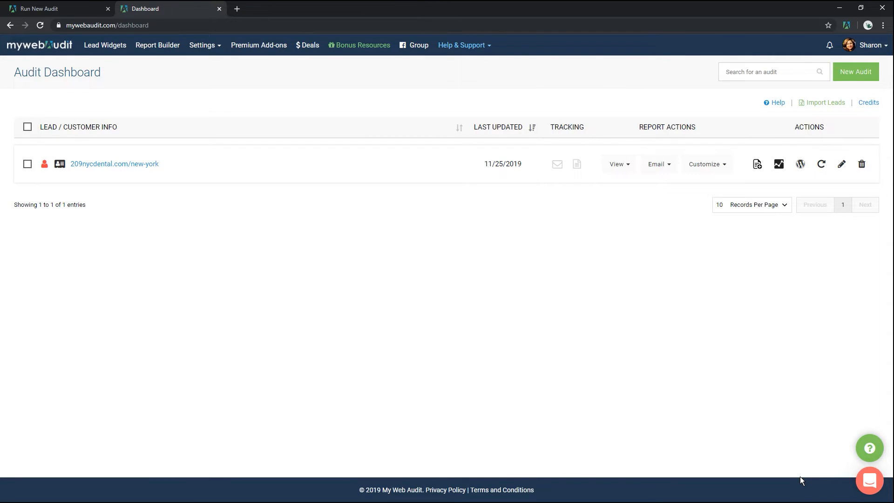
pyautogui.moveTo(695, 253)
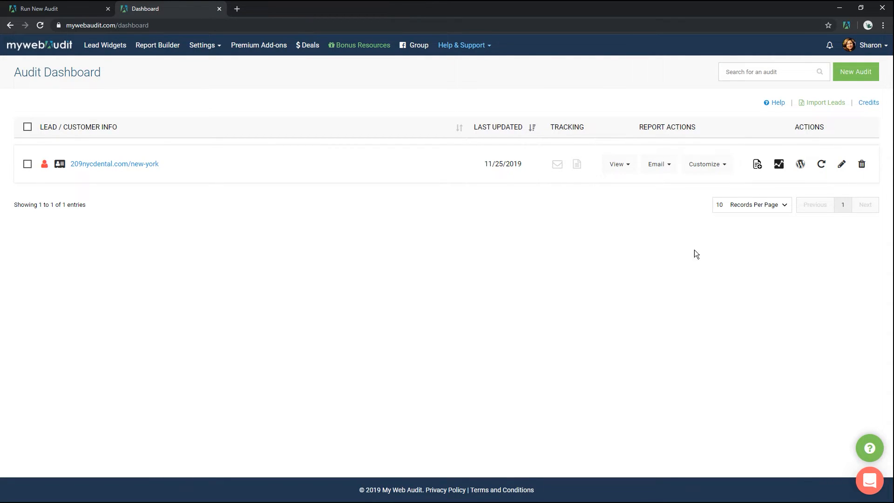
# Open the audit's Google My Business report option, then show the Help & Support menu.
pyautogui.click(617, 164)
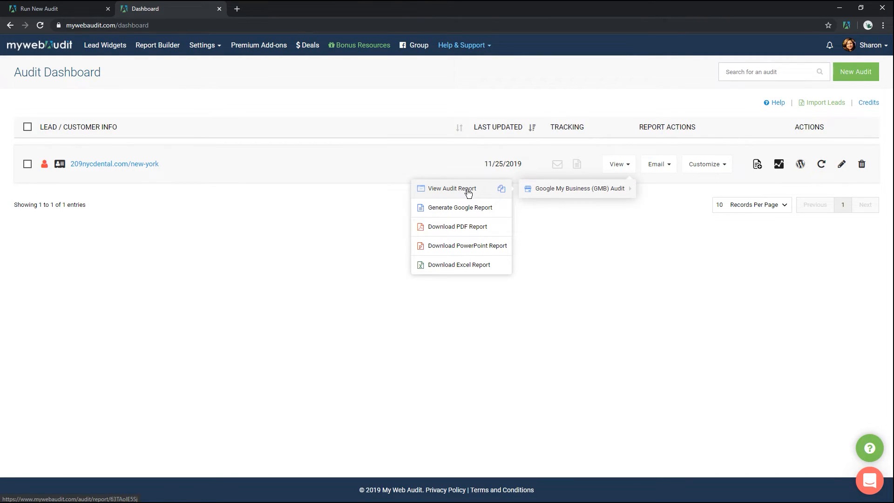
pyautogui.click(657, 165)
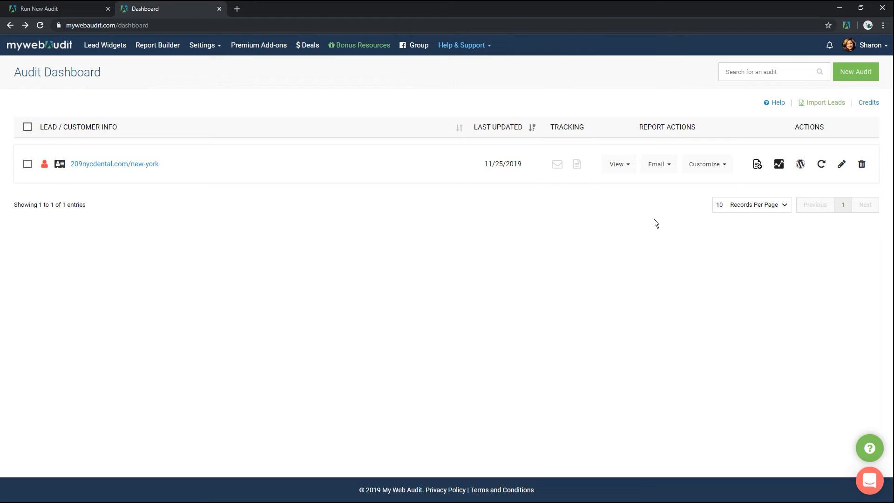
pyautogui.click(463, 45)
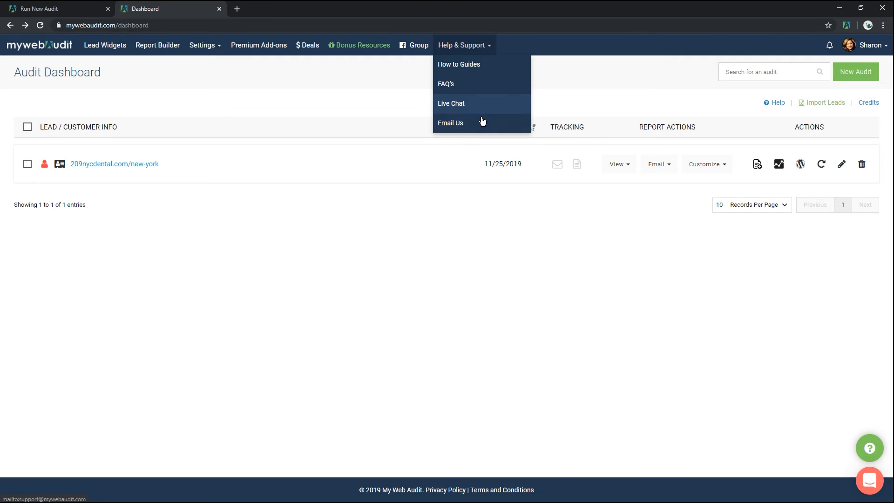
pyautogui.moveTo(481, 127)
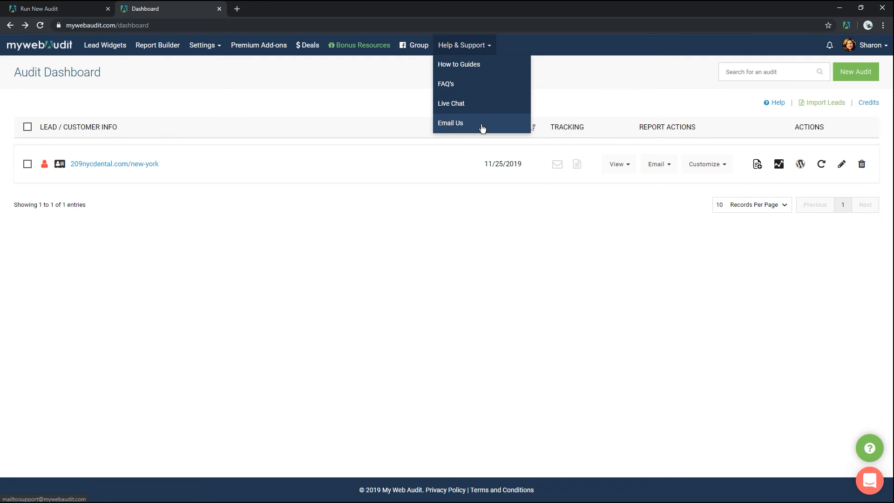